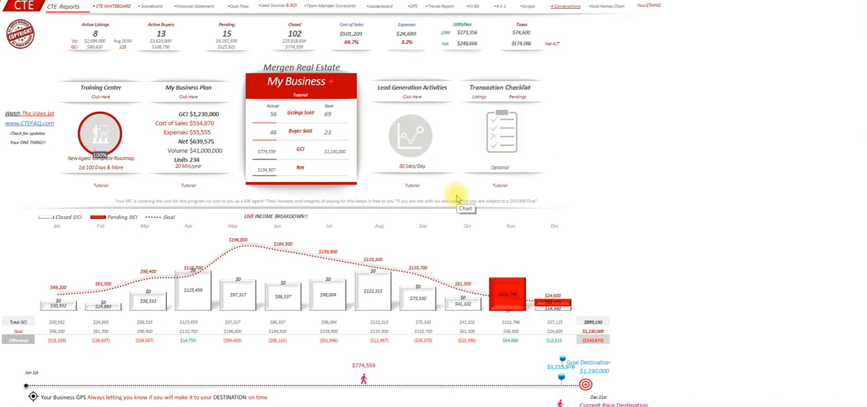
mouse_move(439, 158)
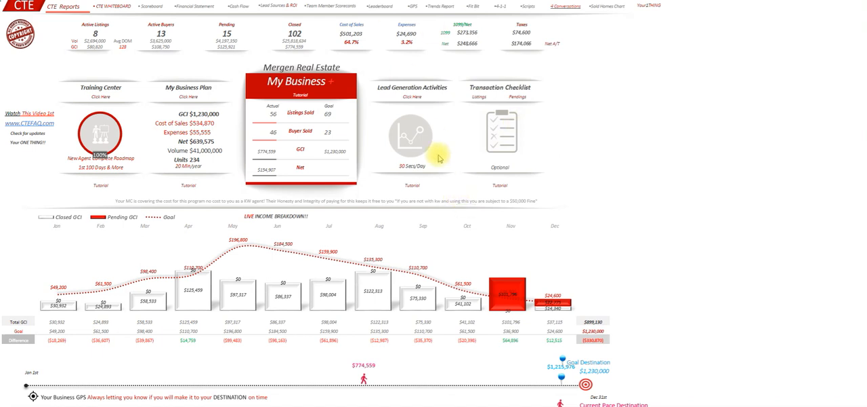
mouse_move(377, 8)
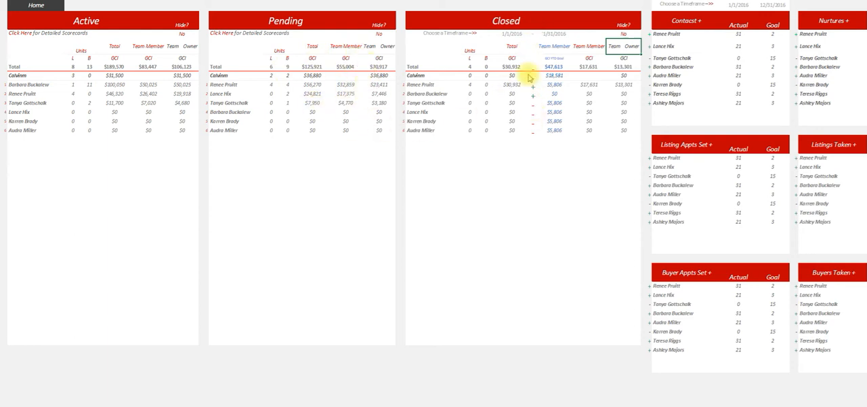
Set the Closed section's date range start to 6/1/2016 to refresh per-agent closed totals
left_click(553, 34)
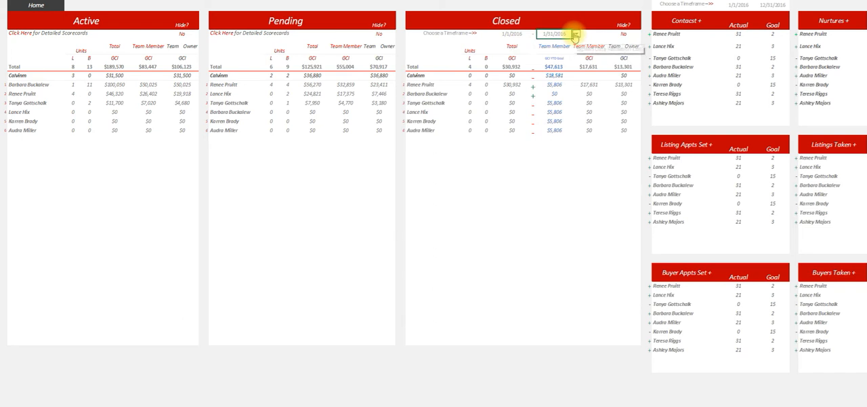
left_click(553, 46)
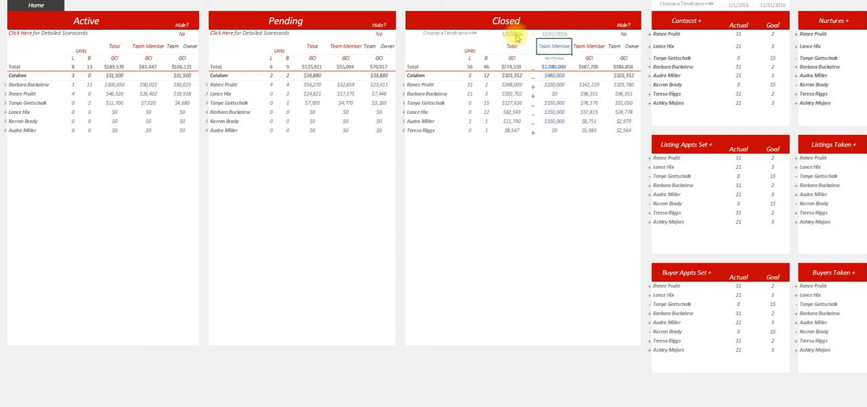
type("6/1/2016")
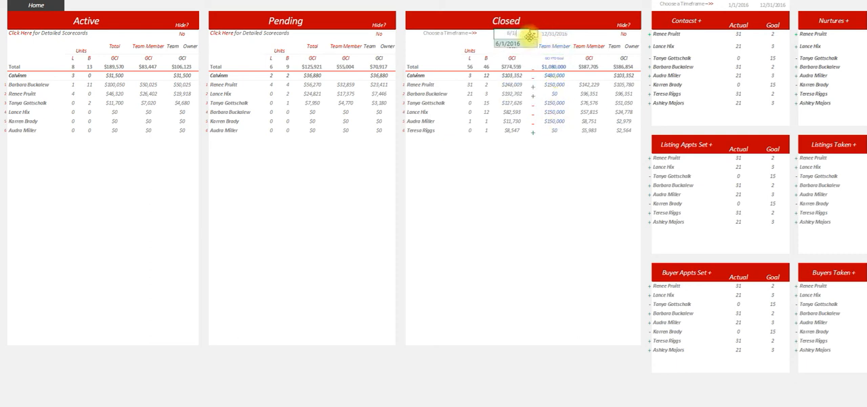